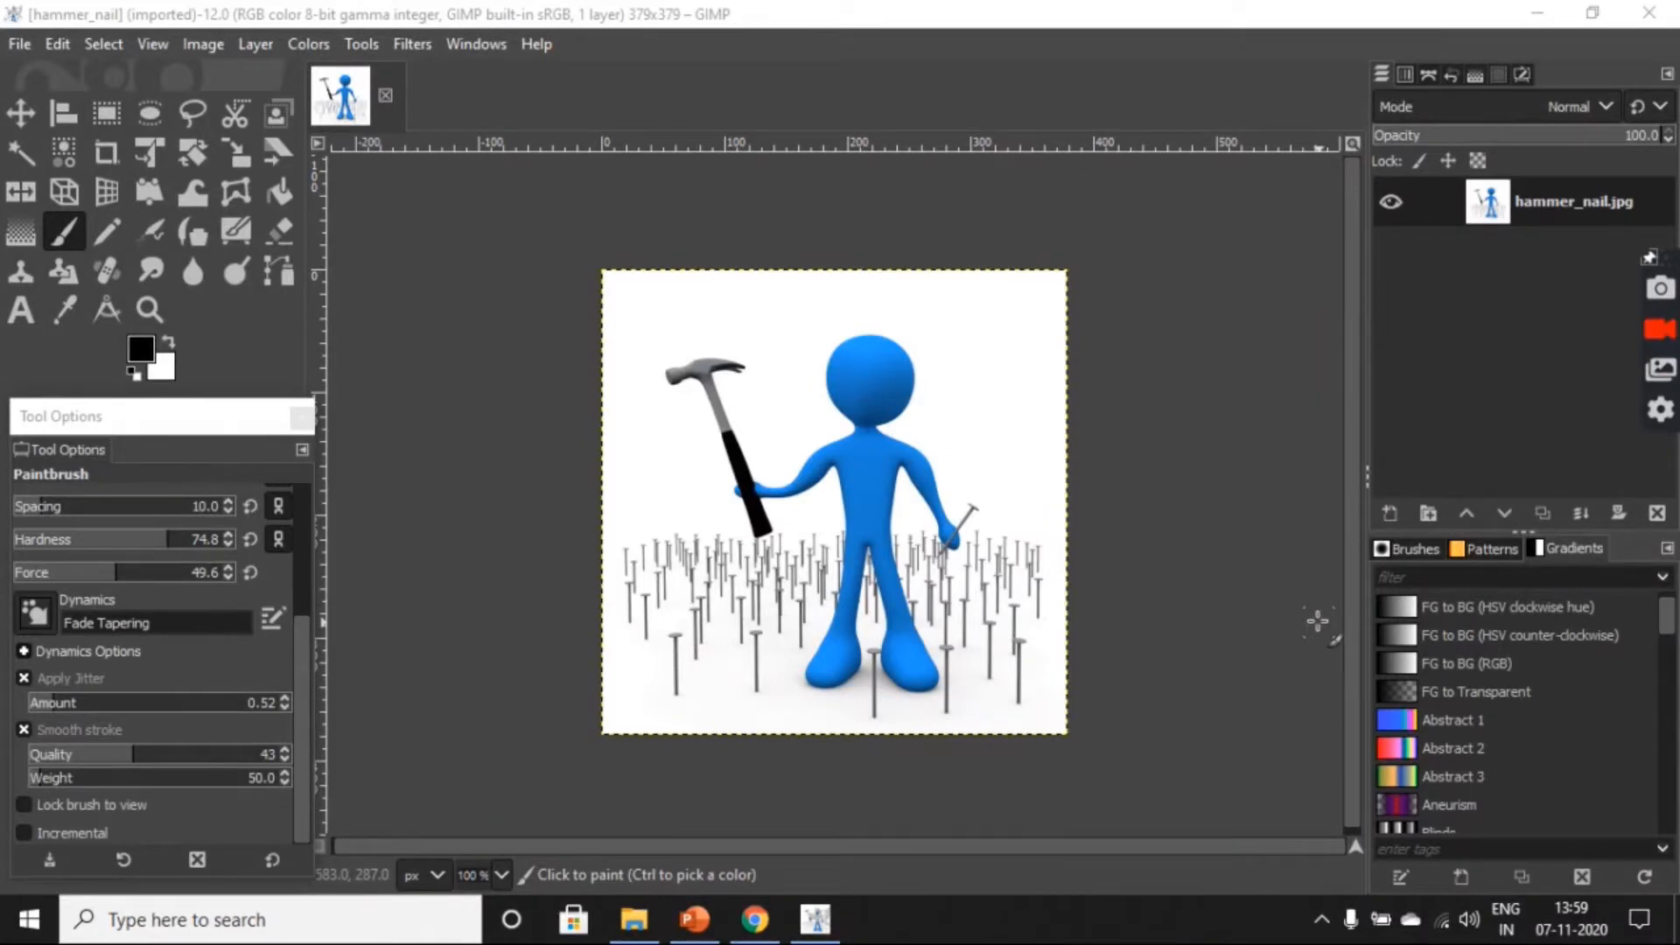
mouse_move(1122, 588)
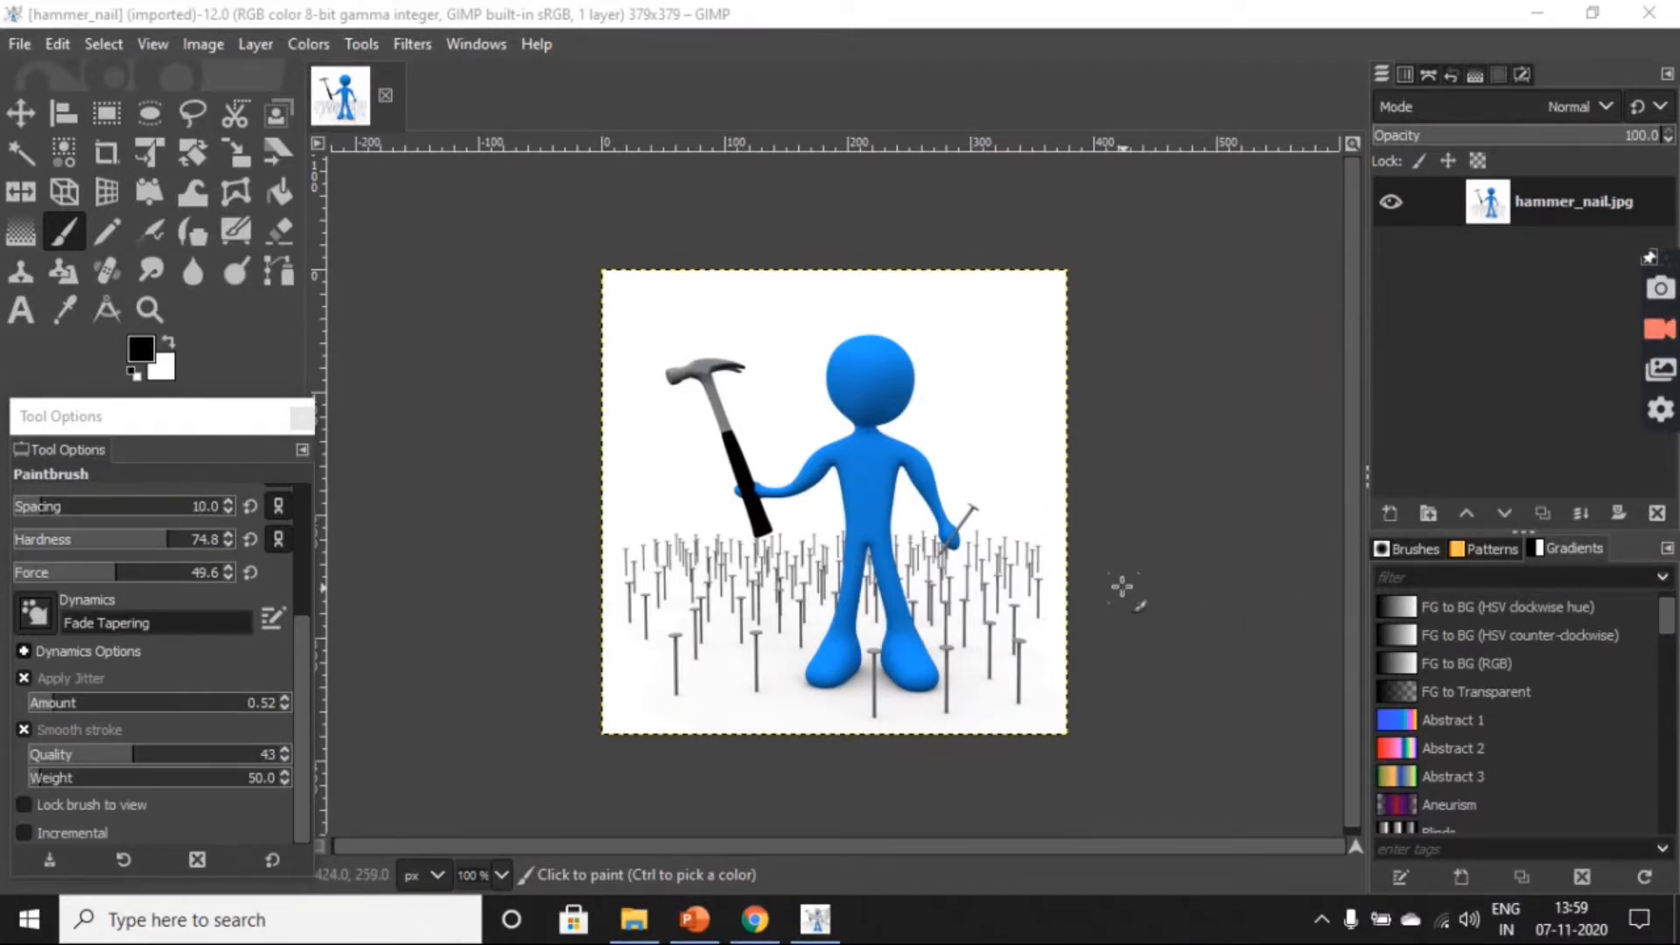
mouse_move(1136, 592)
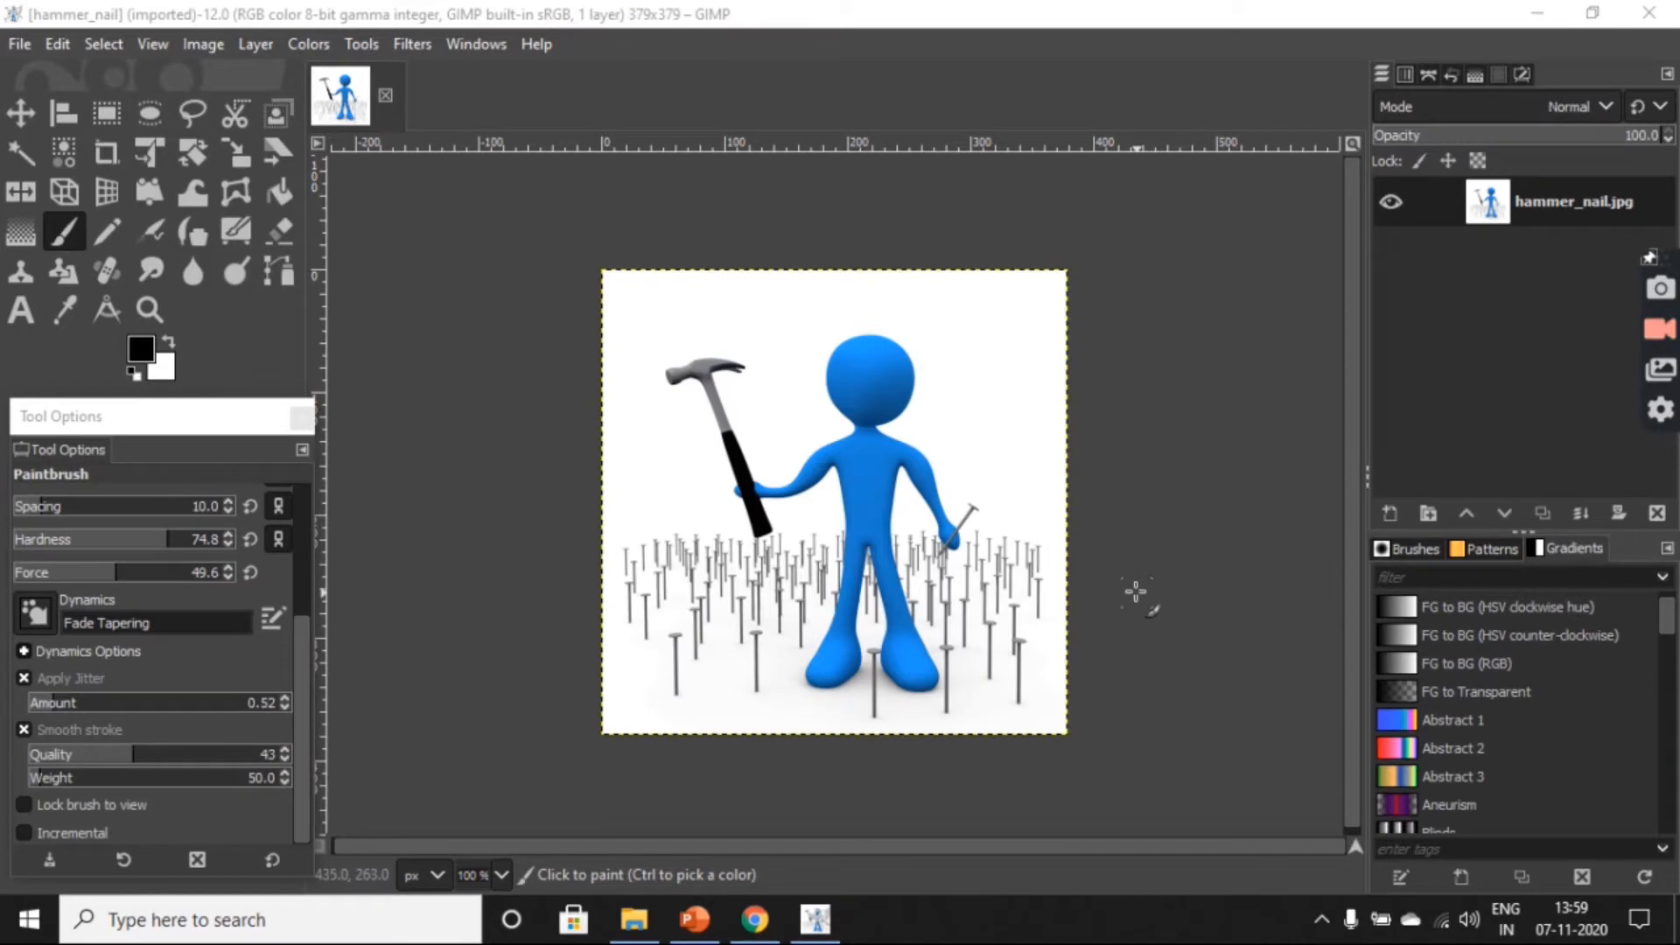
mouse_move(1148, 601)
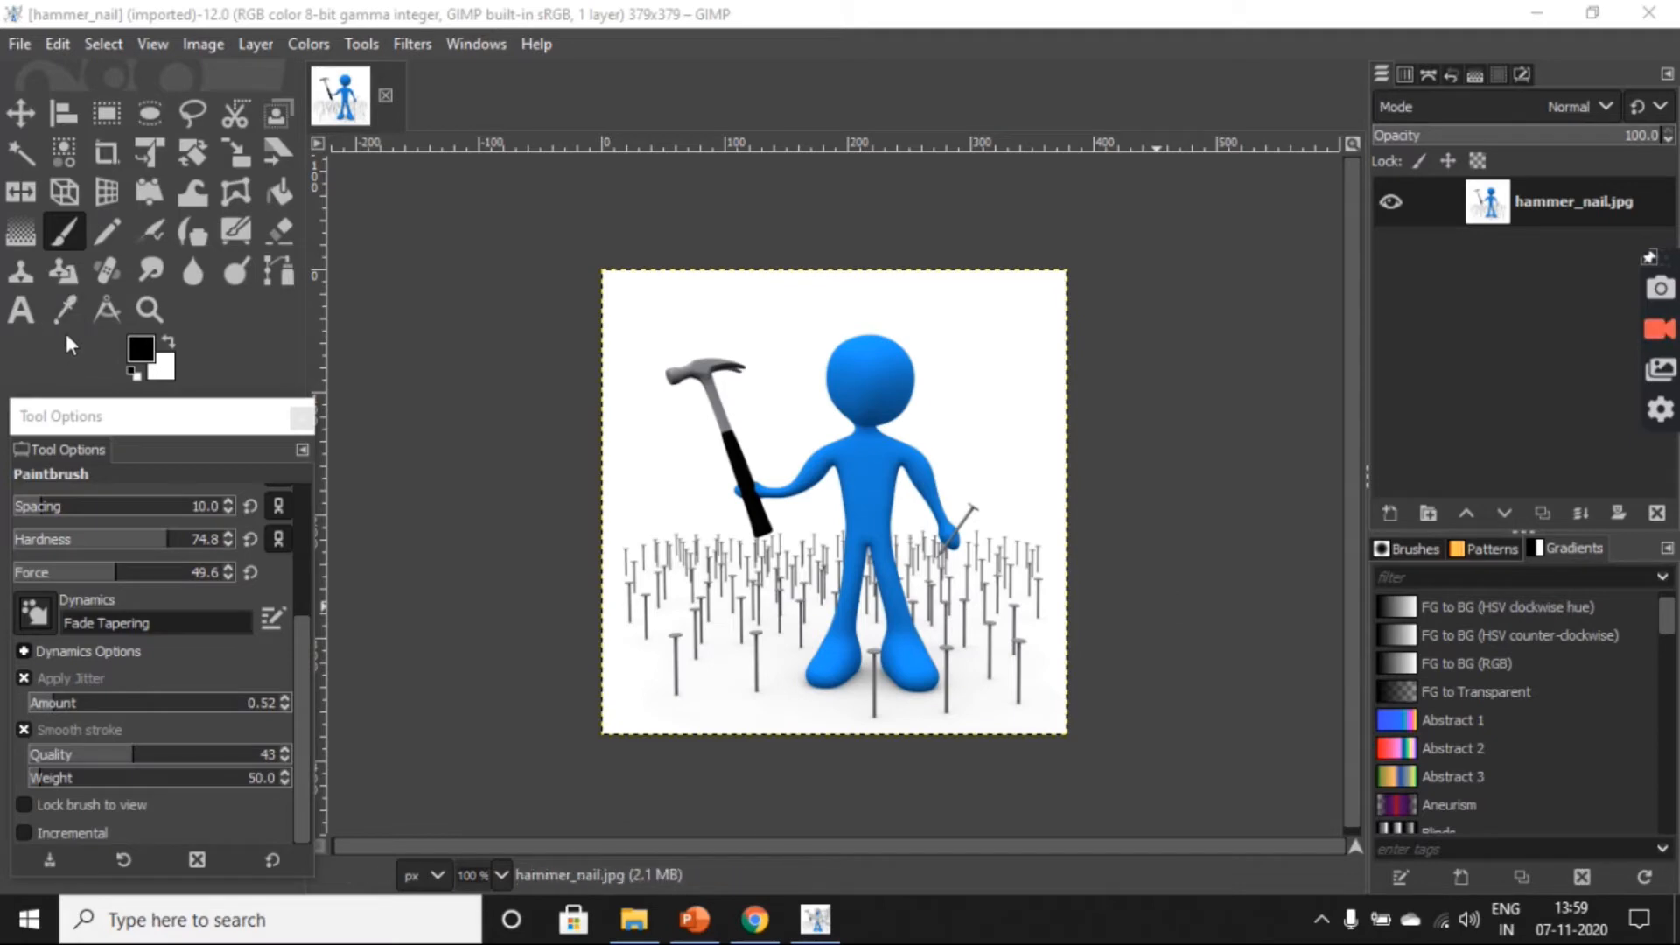
mouse_move(64, 312)
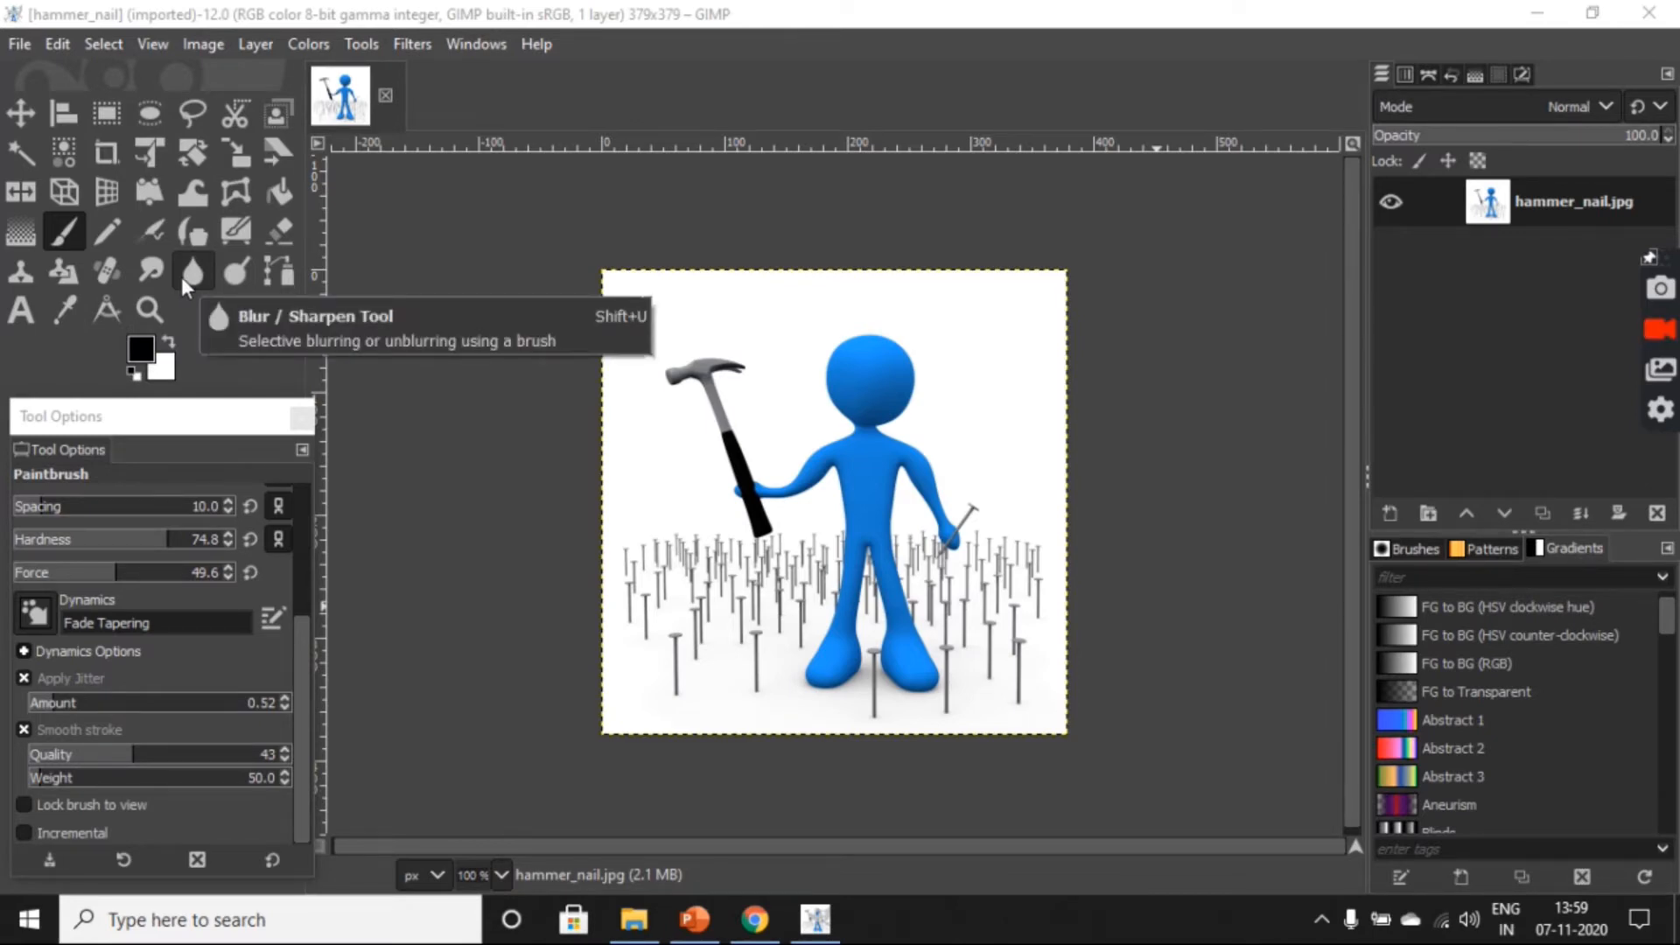
Step: Choose the Blur / Sharpen tool and set its Convolve Type to Blur
left_click(192, 270)
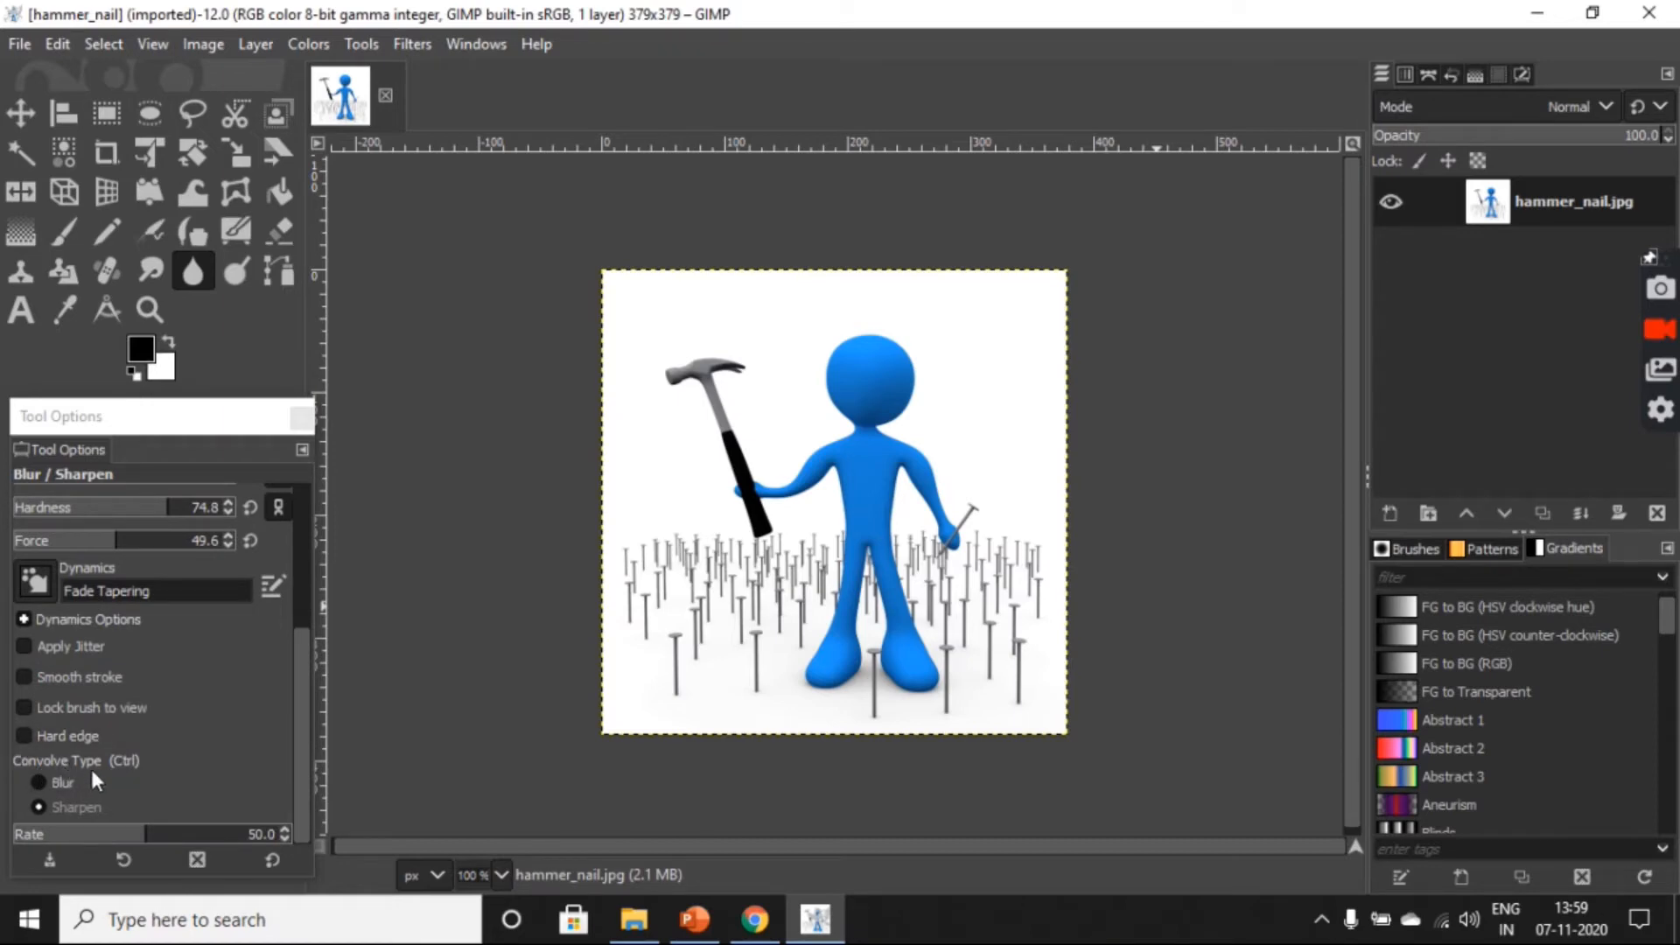
left_click(49, 783)
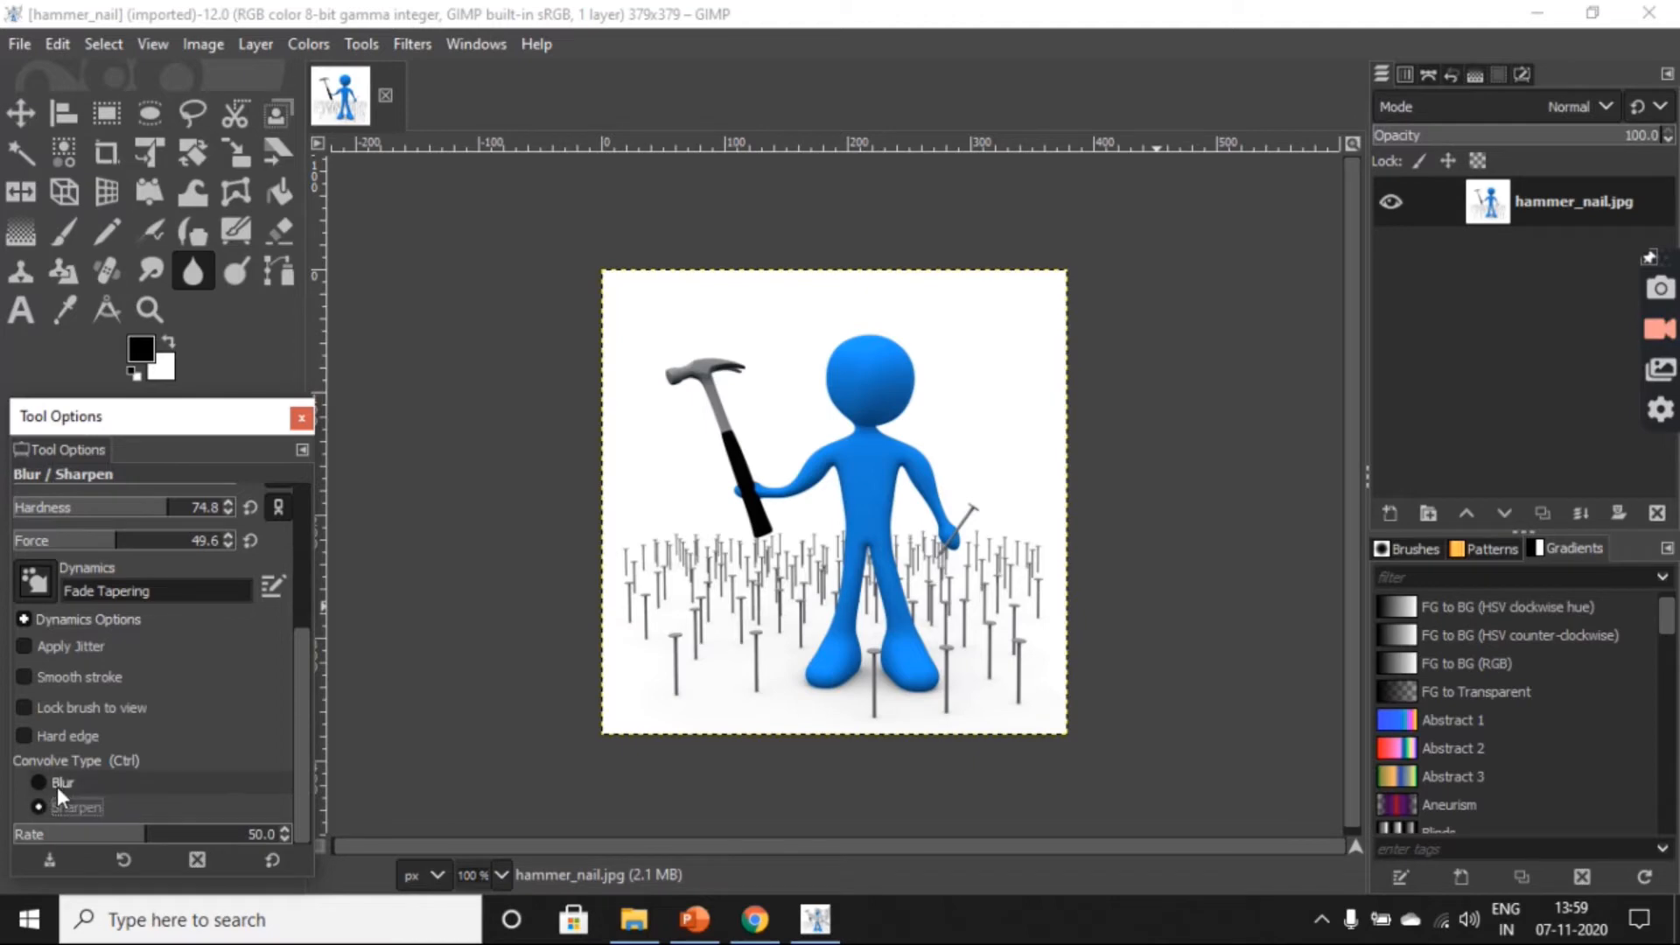
left_click(40, 784)
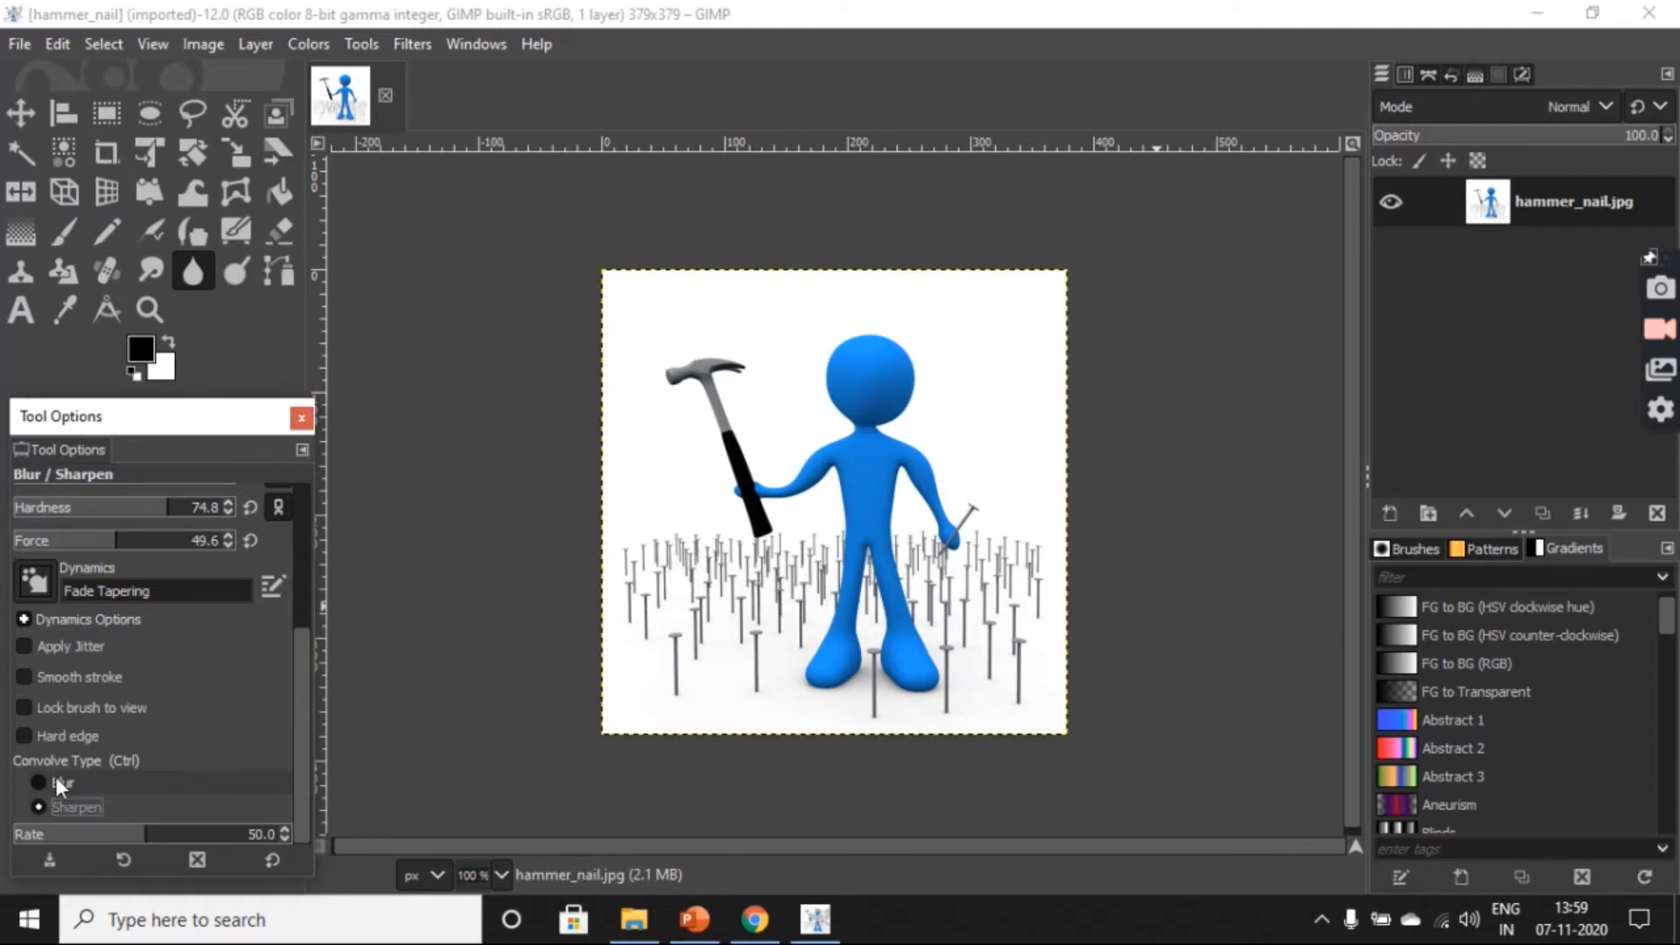
left_click(38, 785)
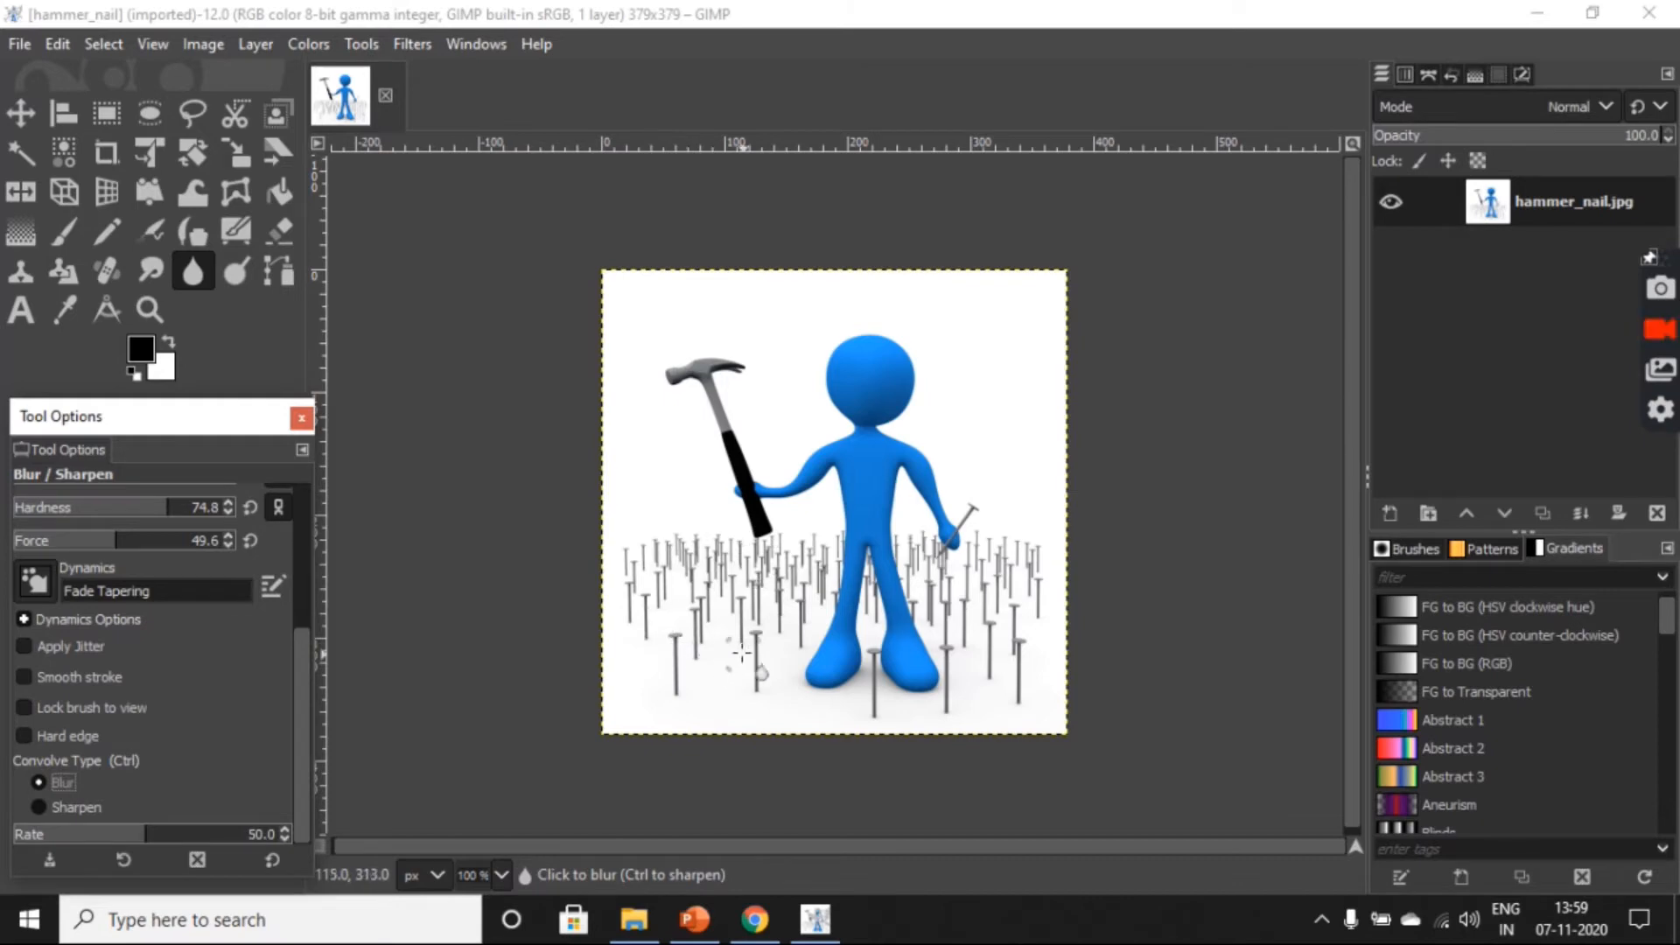
mouse_move(294, 702)
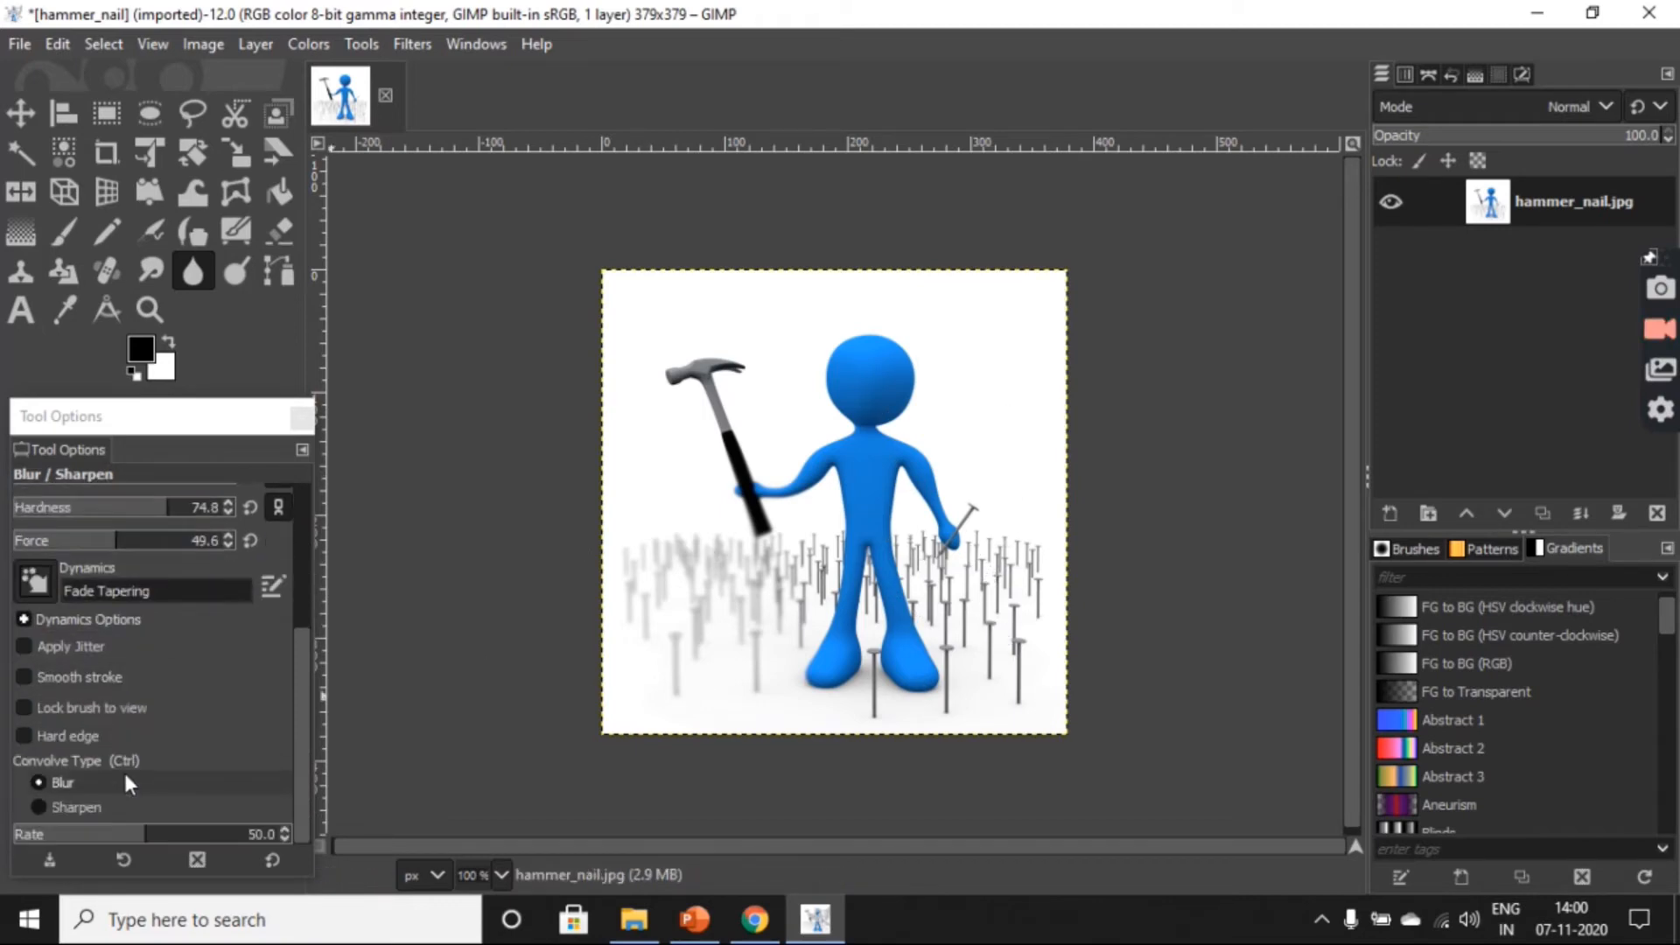
Step: Set the Convolve Type to Sharpen for working over the right-side nails
left_click(39, 807)
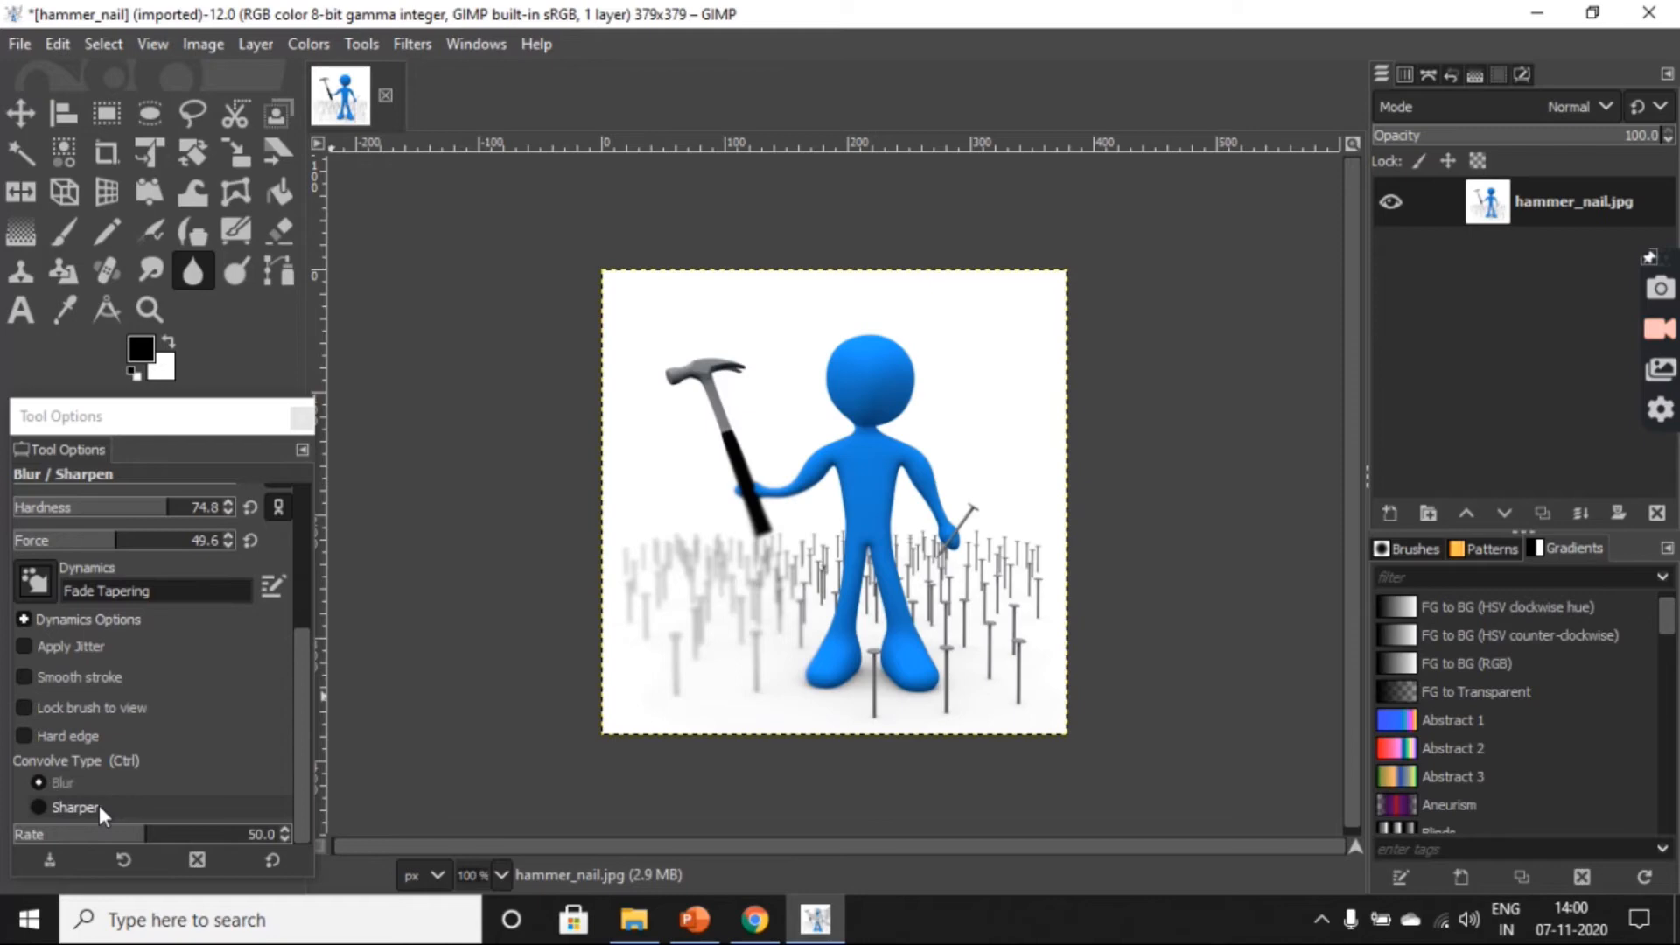
left_click(39, 807)
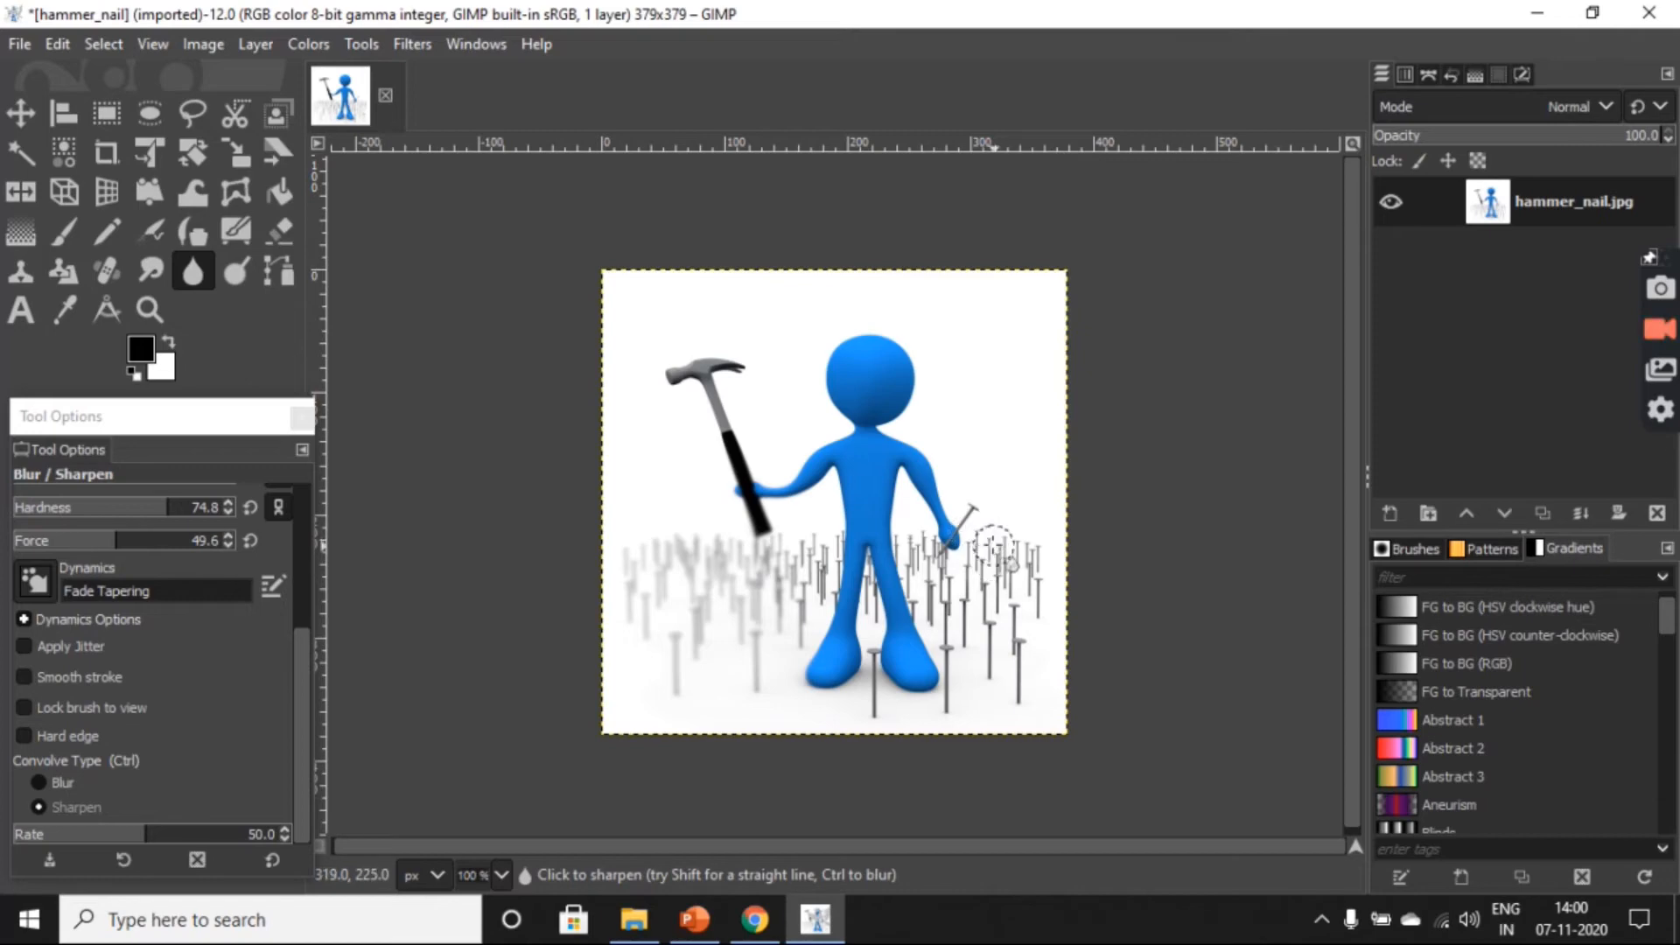
mouse_move(959, 525)
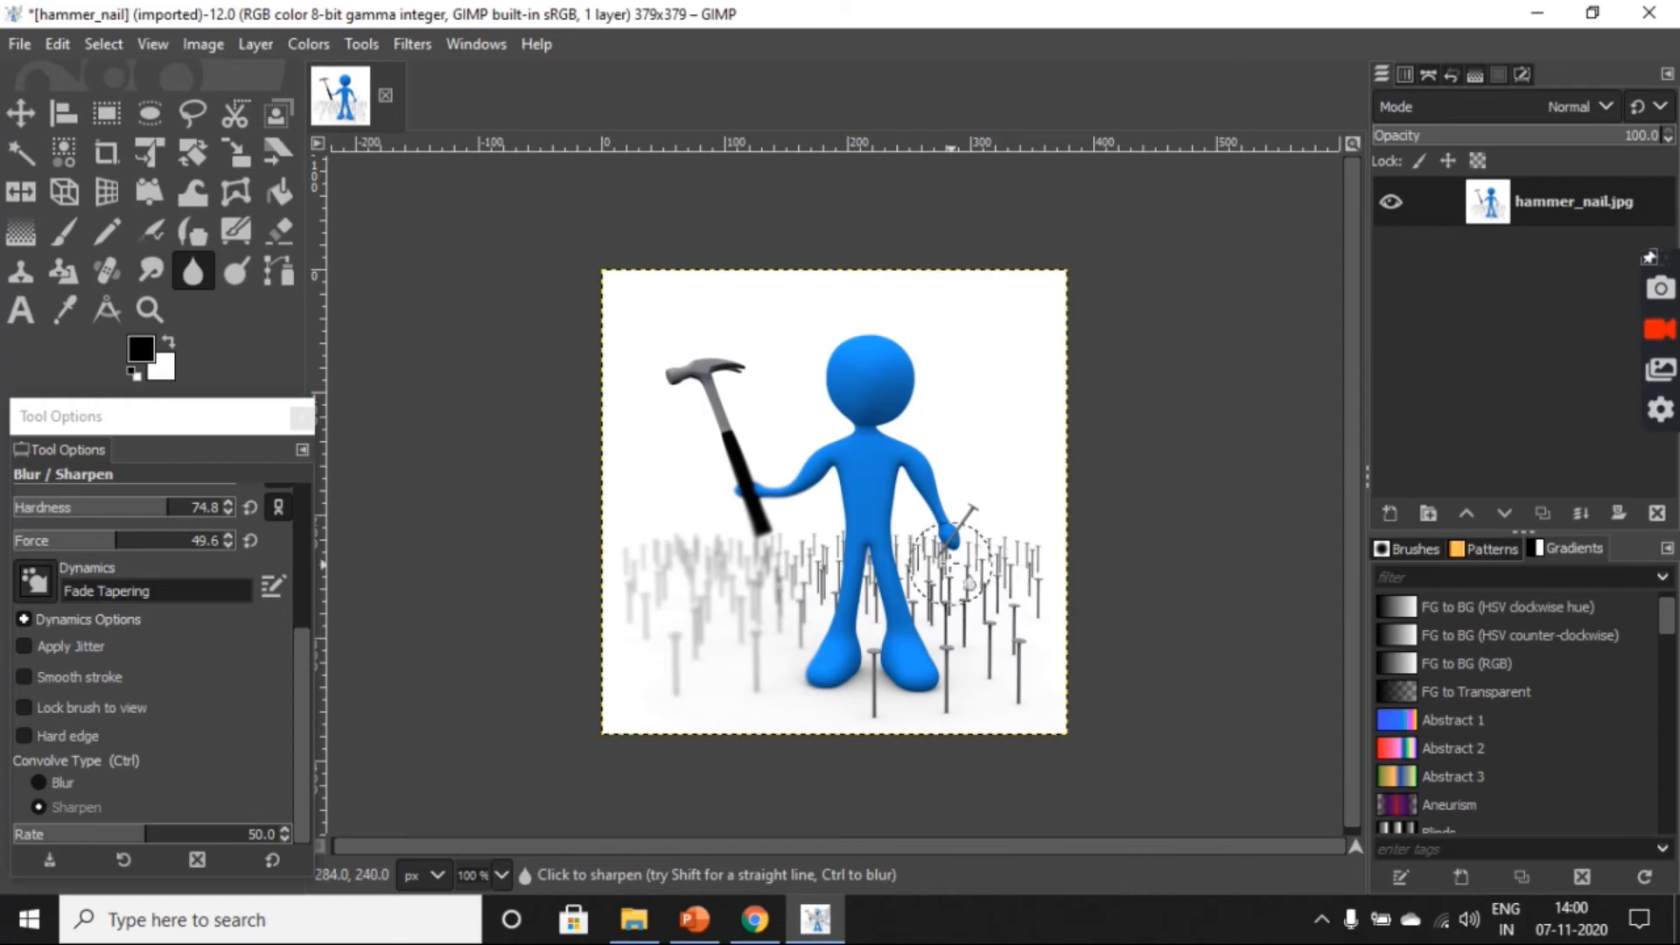
mouse_move(878, 417)
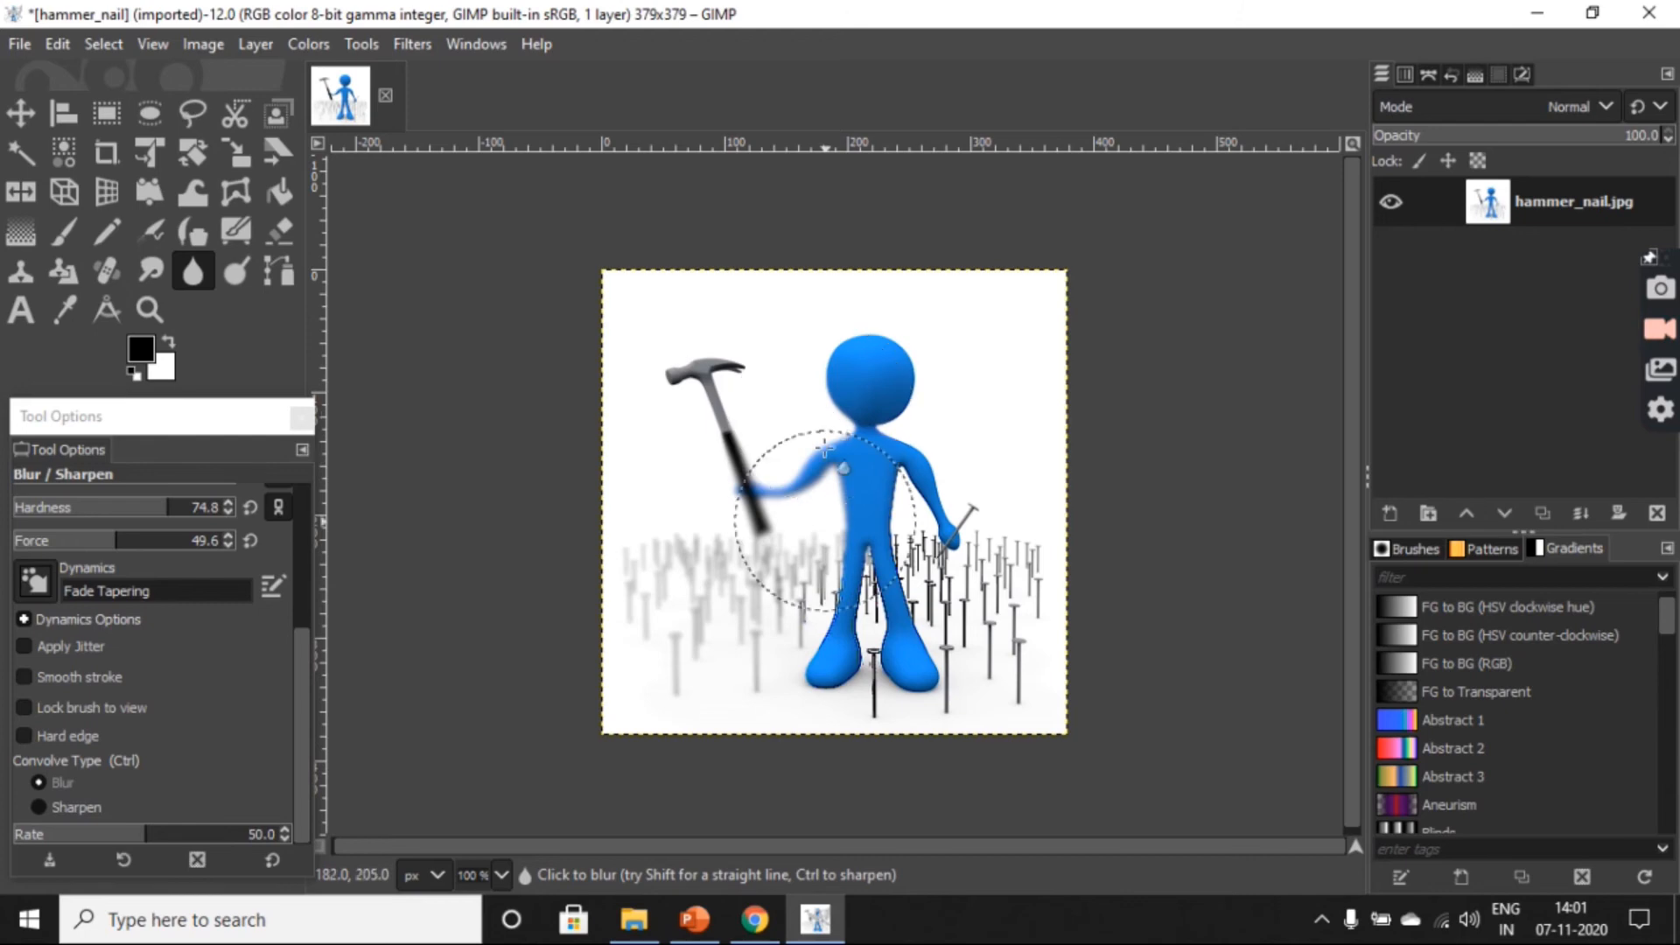
Step: Brush blur over the hammer and the raised arm holding it
left_click(793, 410)
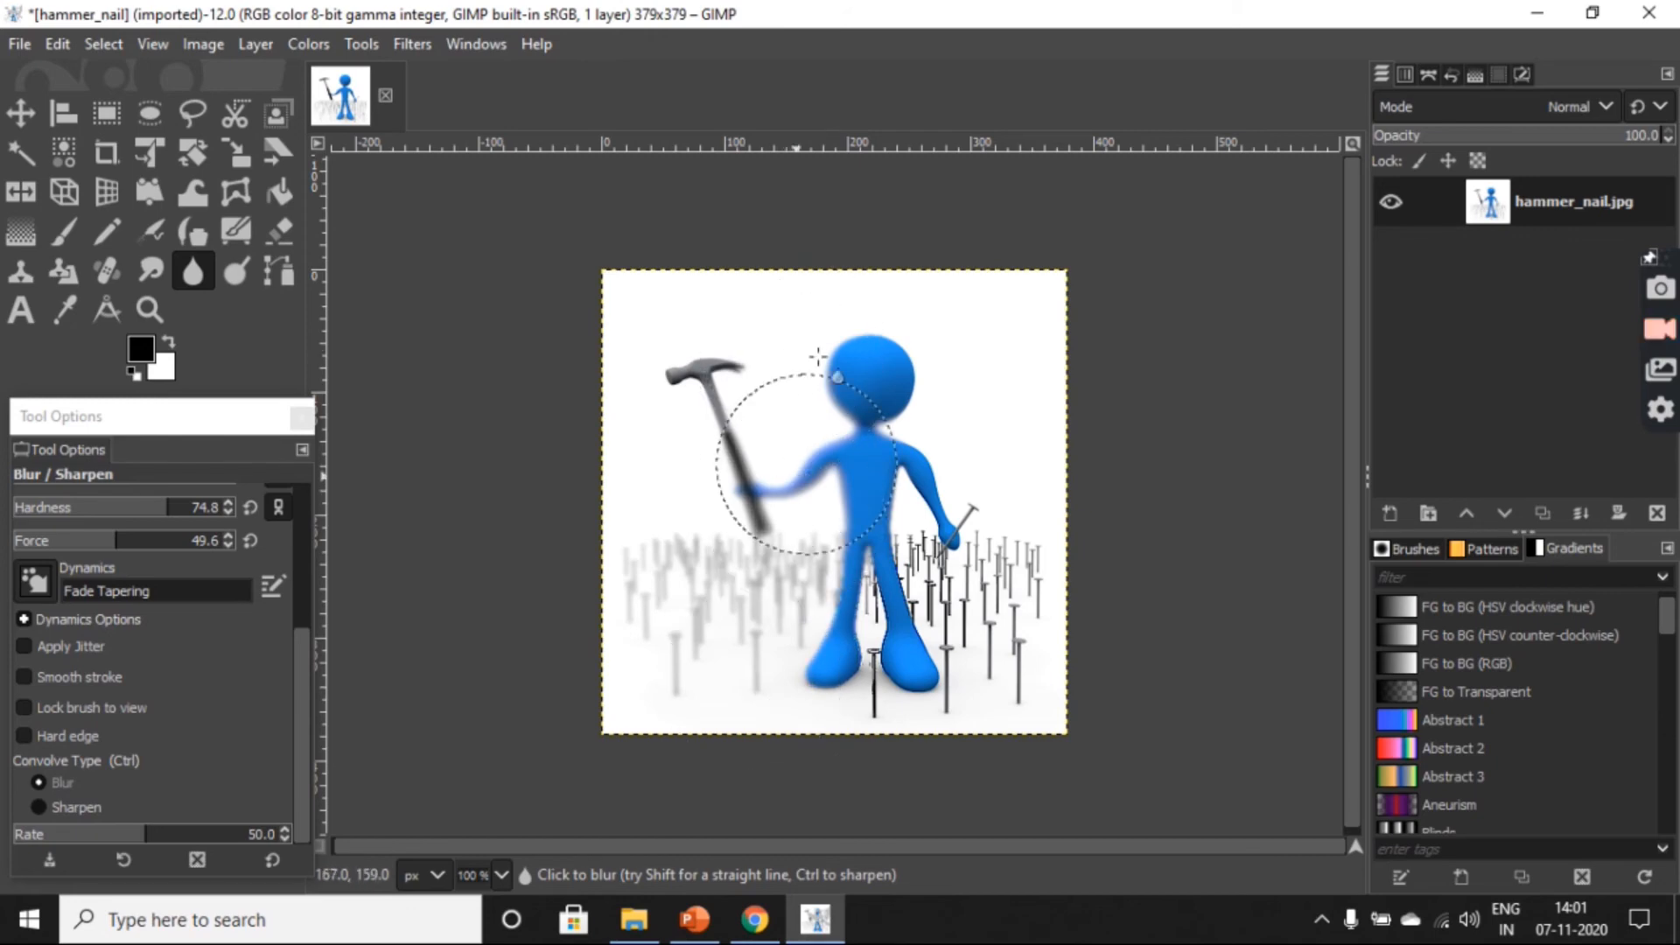
left_click(40, 807)
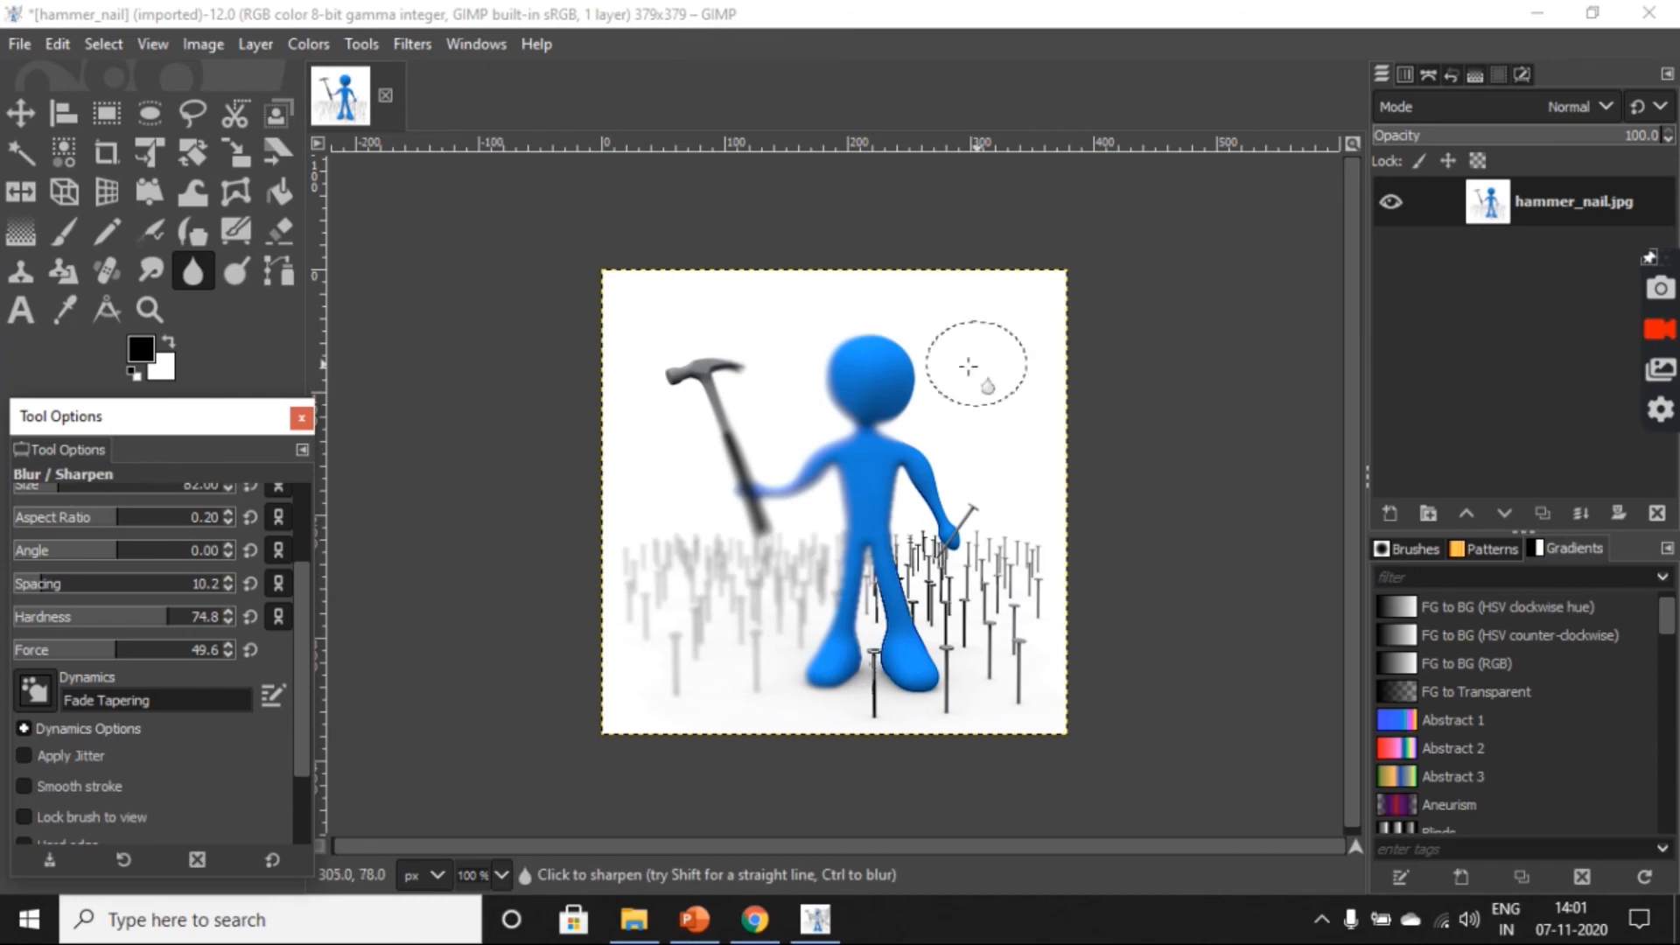
mouse_move(933, 364)
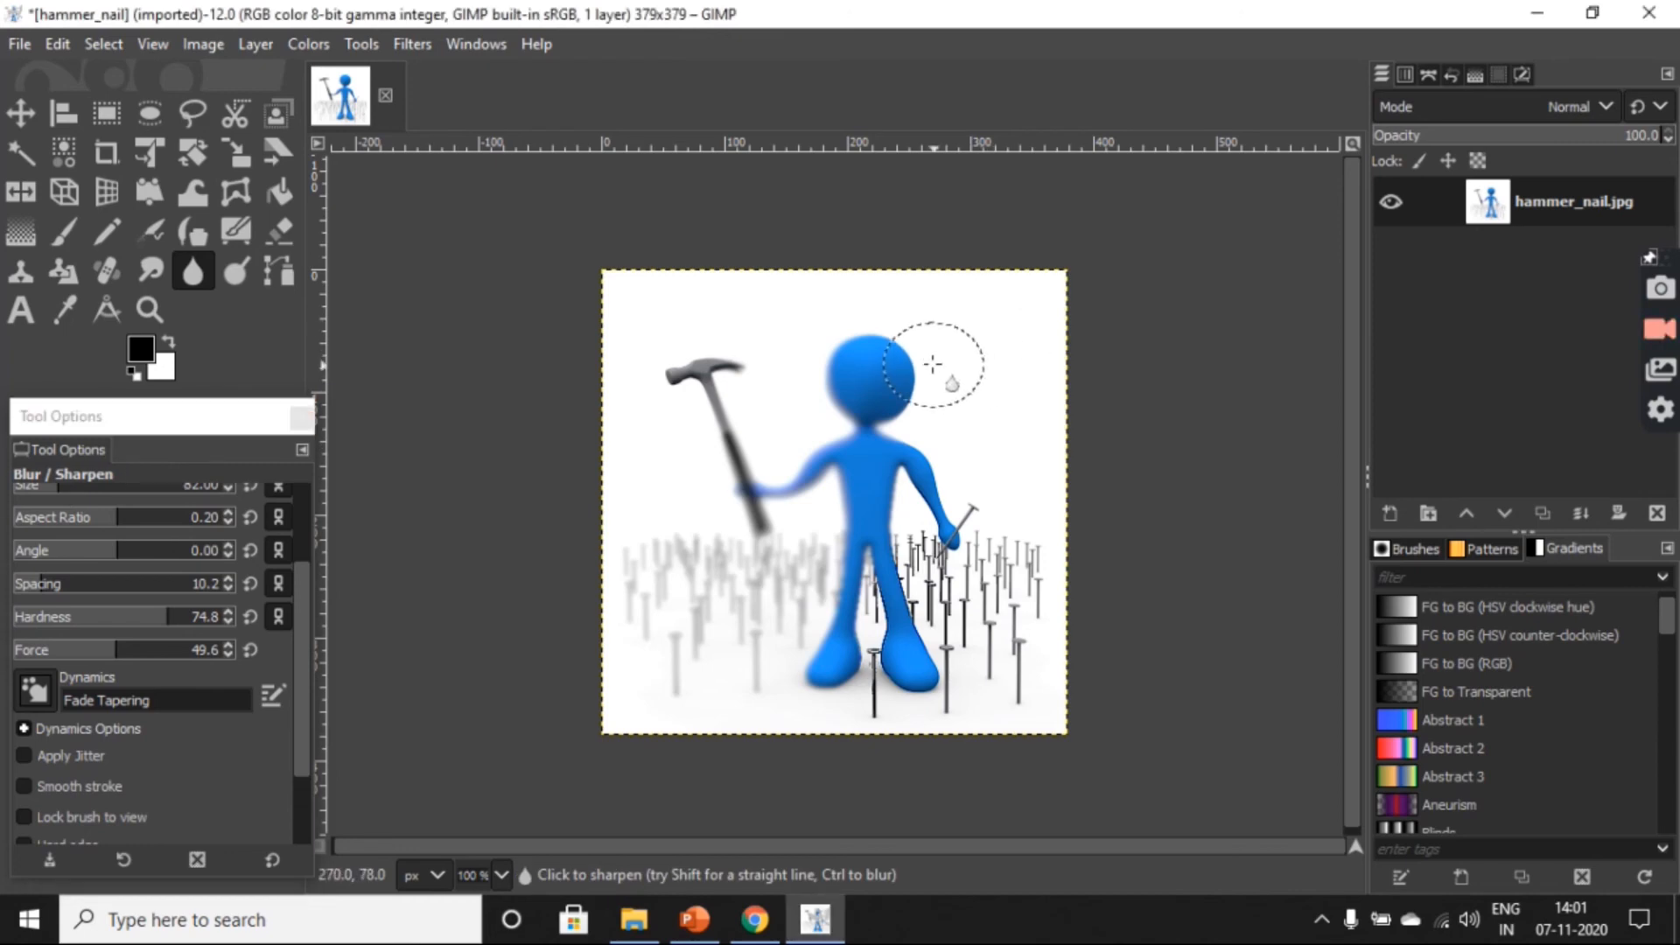
mouse_move(923, 397)
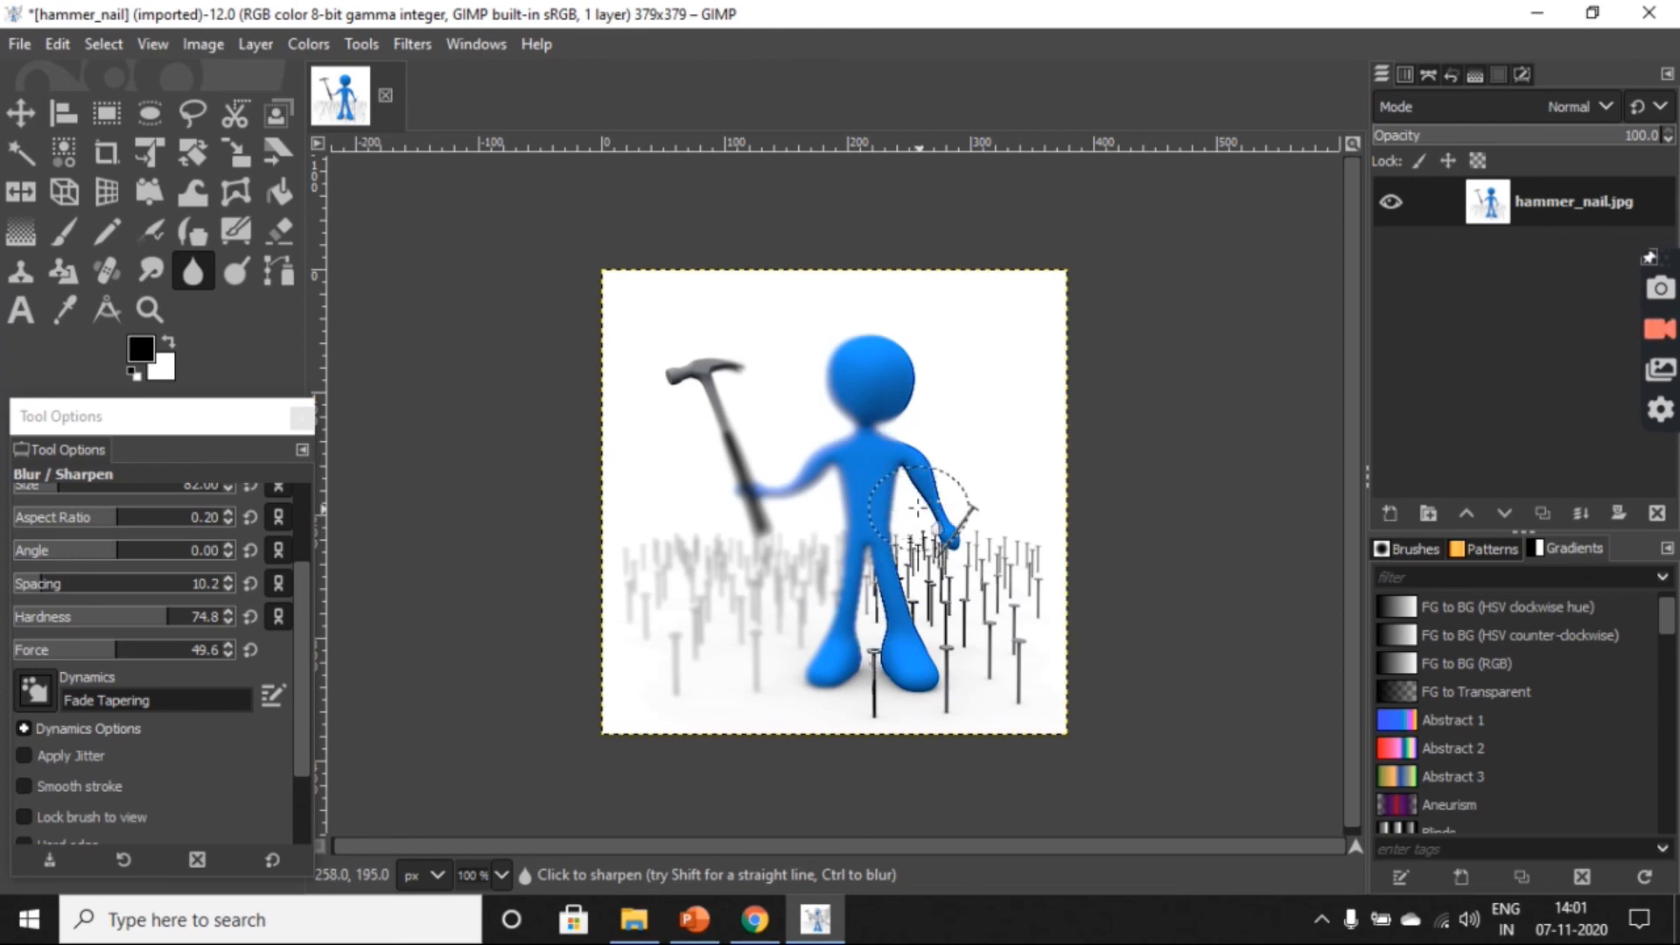
mouse_move(919, 513)
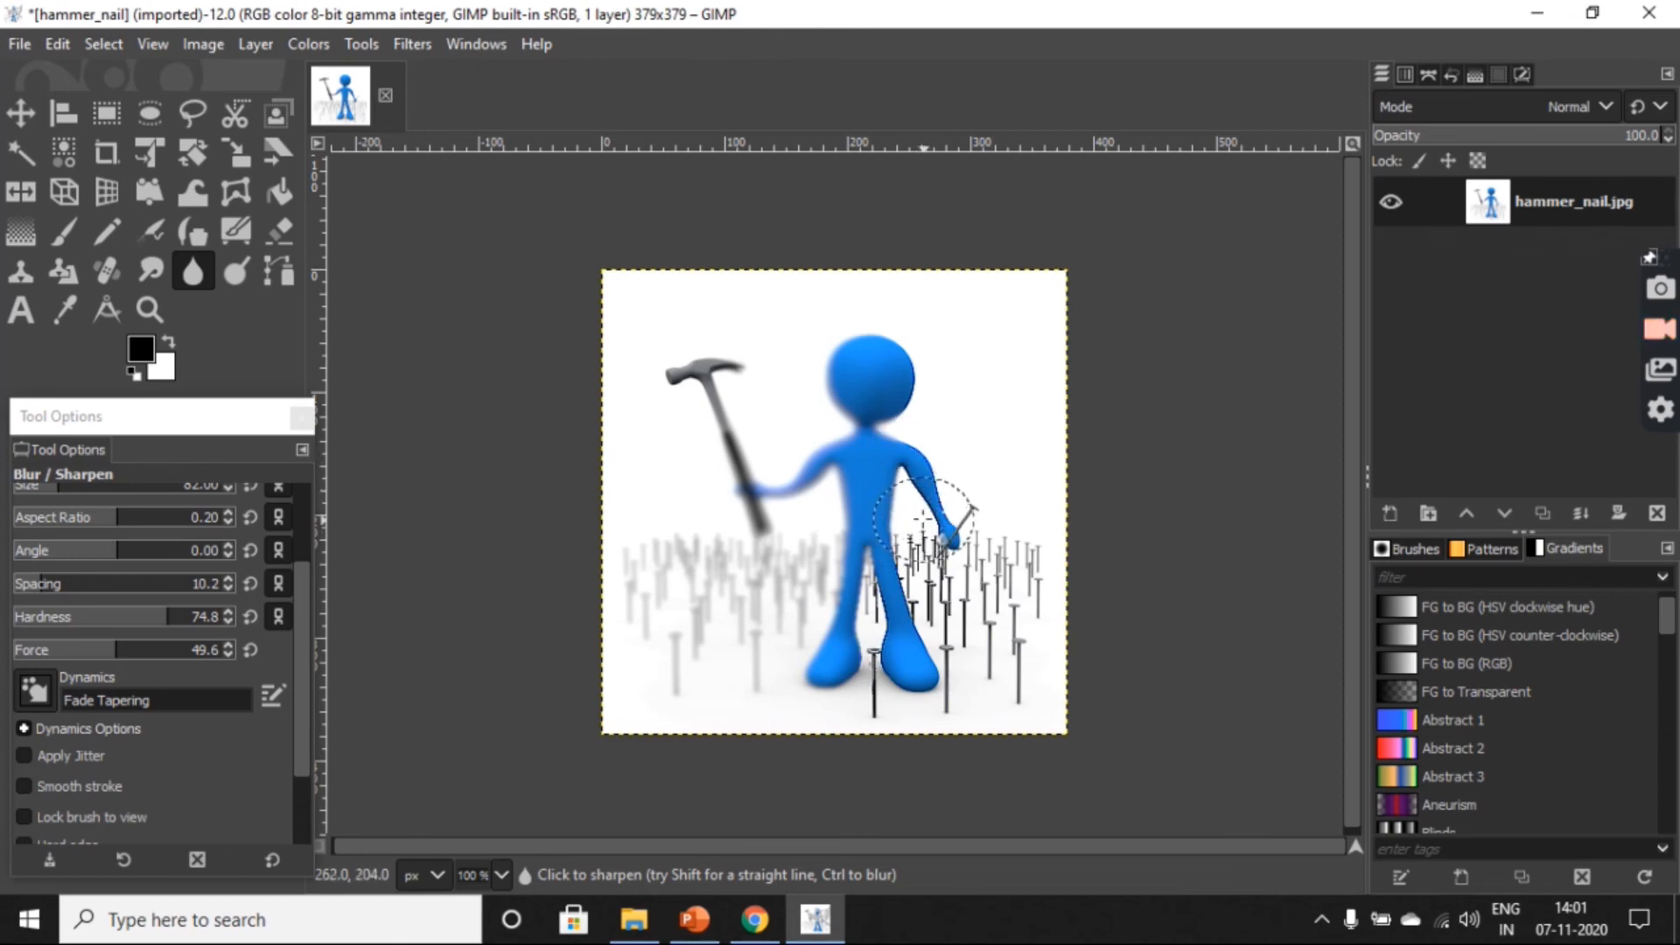
Step: Brush sharpening over the nail near the figure's free hand
left_click(924, 520)
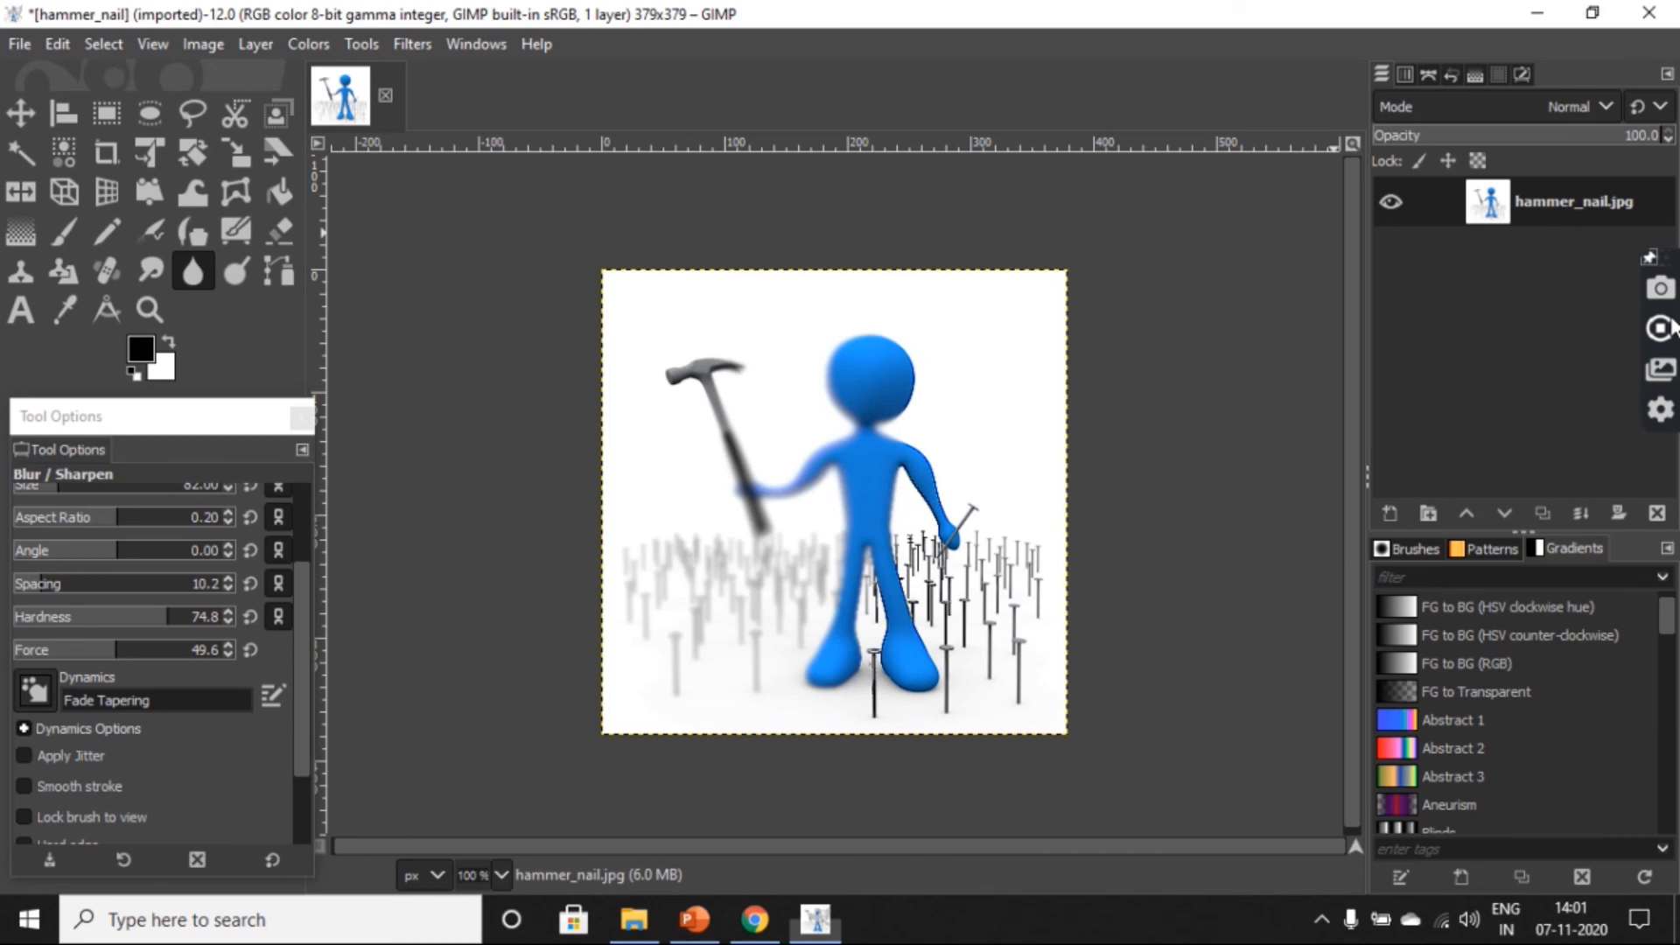